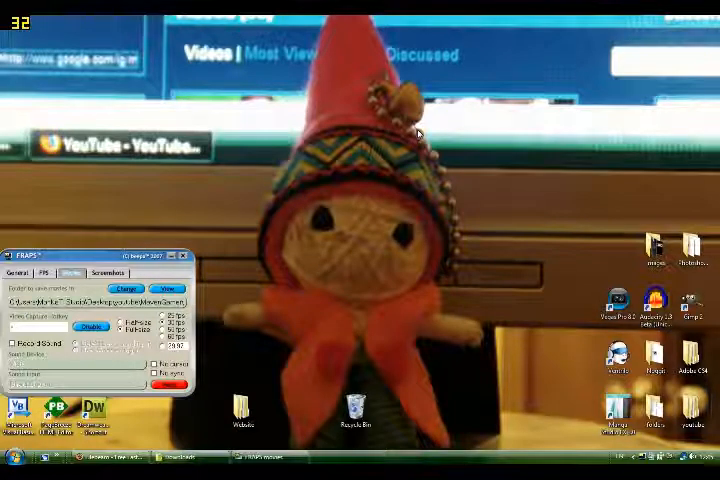
Follow the upload-complete page's link to the uploaded file's download page
left_click(360, 412)
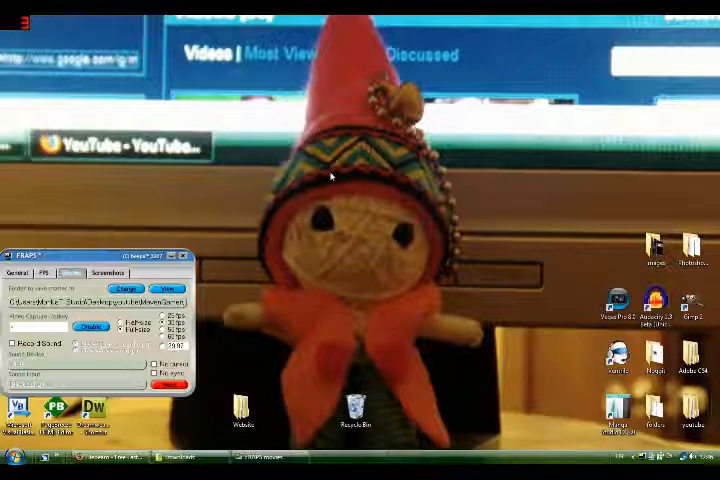
mouse_move(456, 184)
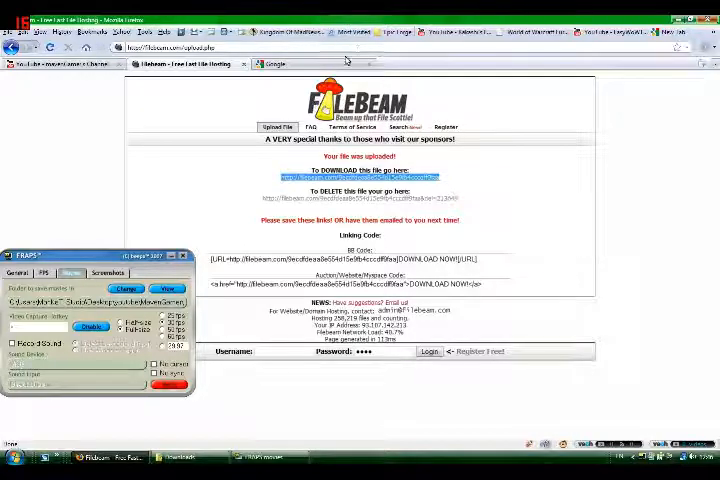
left_click(272, 64)
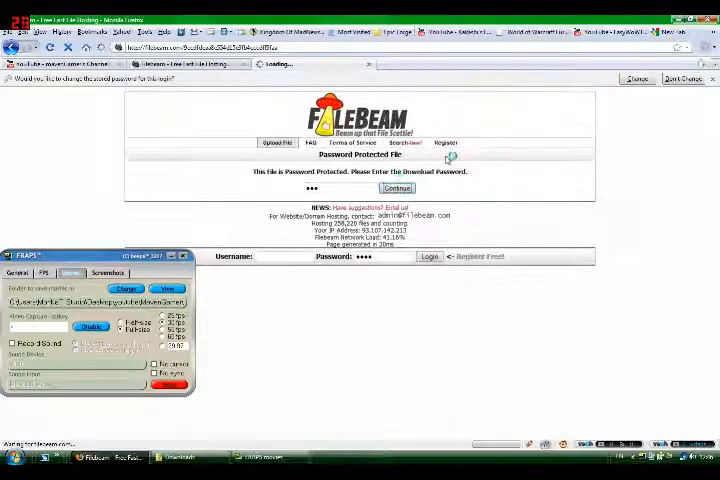
Submit the download password to unlock and save the repack torrent file
left_click(396, 188)
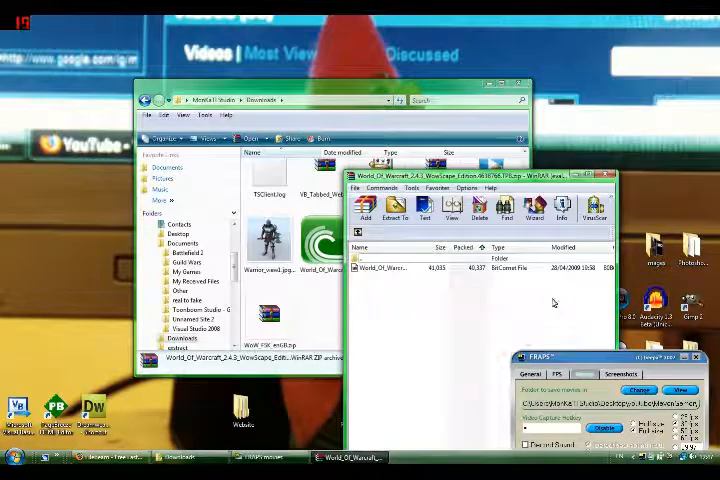
Add the repack .torrent from Downloads to BitTorrent via the Add New Torrent dialog
left_click(400, 268)
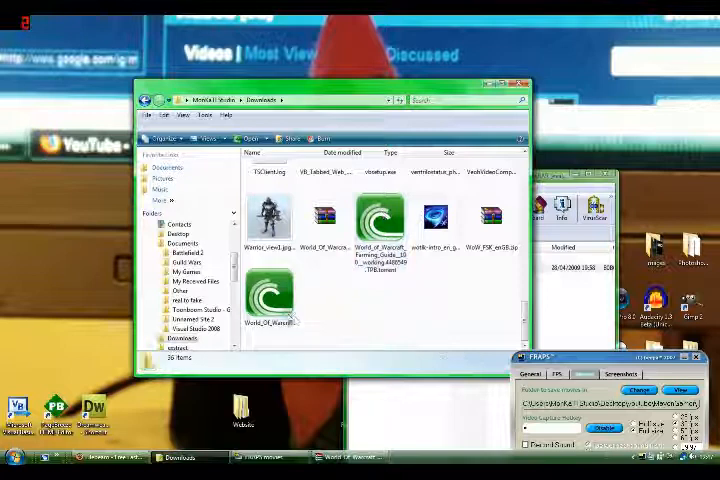
left_click(268, 296)
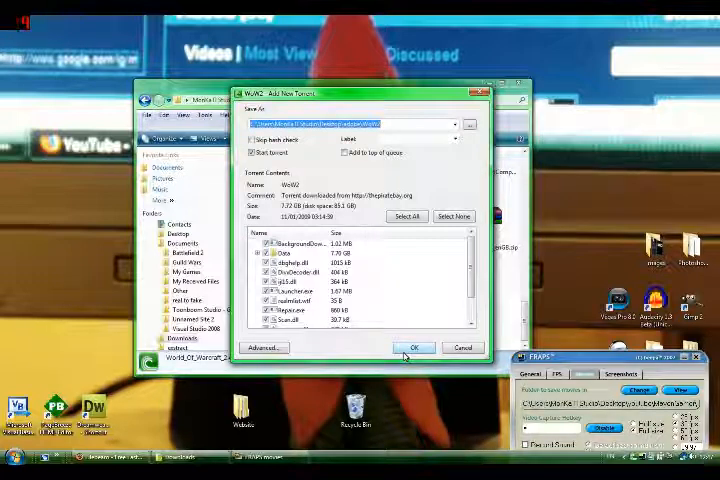
left_click(414, 348)
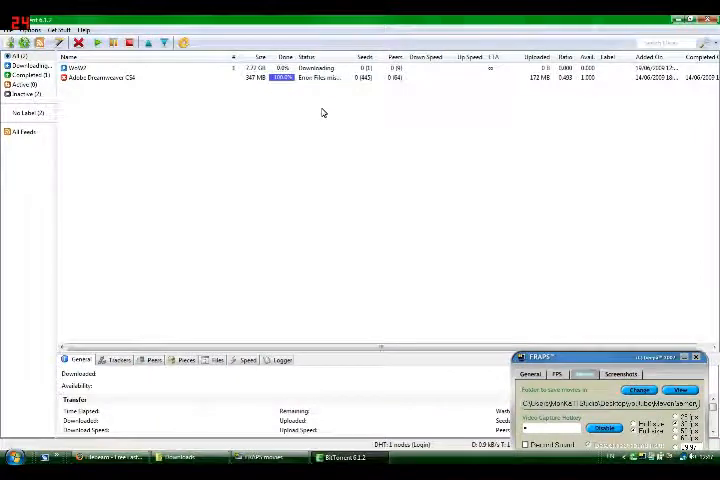
Use Open Containing Folder on the repack torrent to show its download folder
right_click(90, 68)
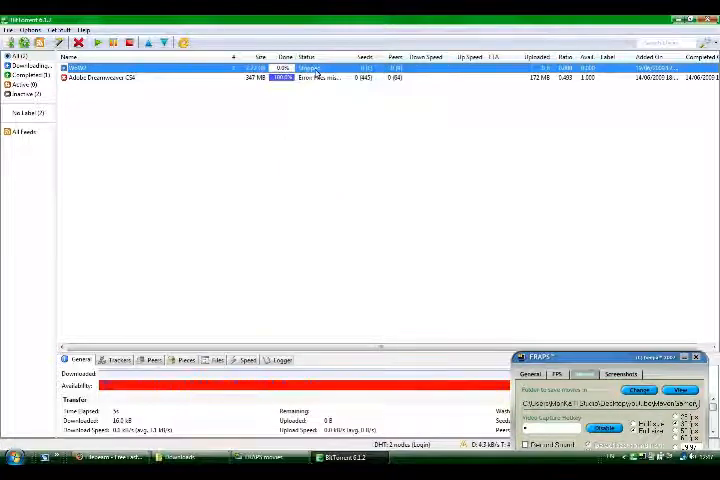
right_click(100, 68)
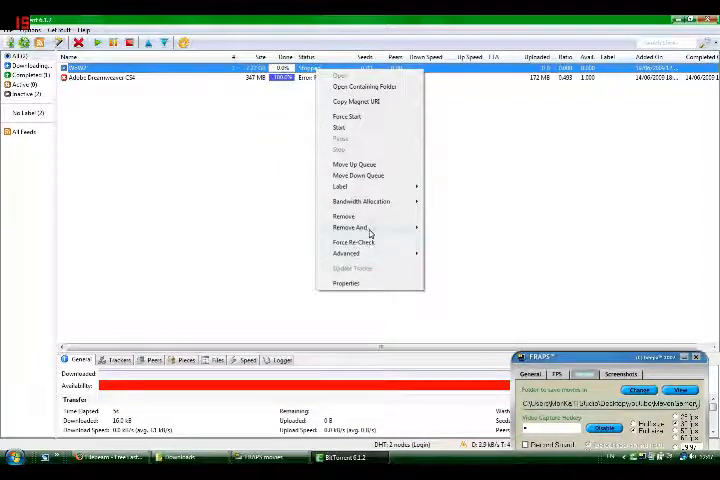
left_click(342, 216)
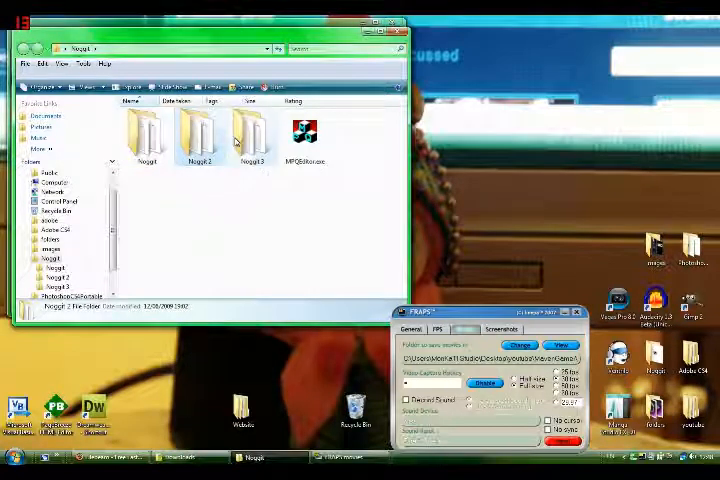
Run MPQEditor from the Repack folder, bringing up its empty file list
left_click(252, 136)
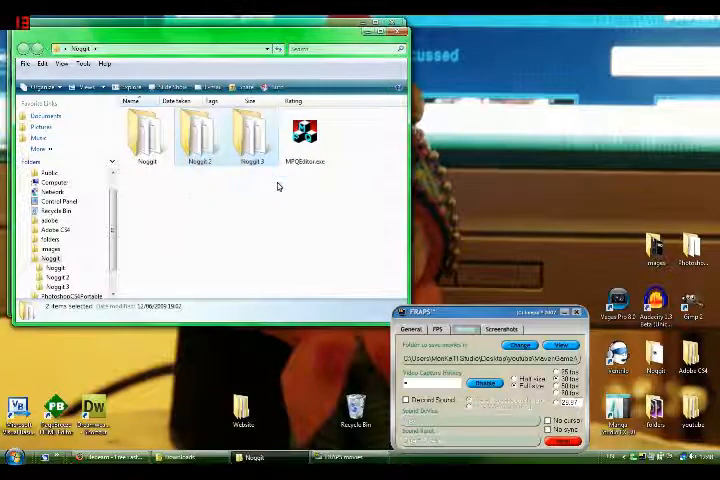
mouse_move(152, 272)
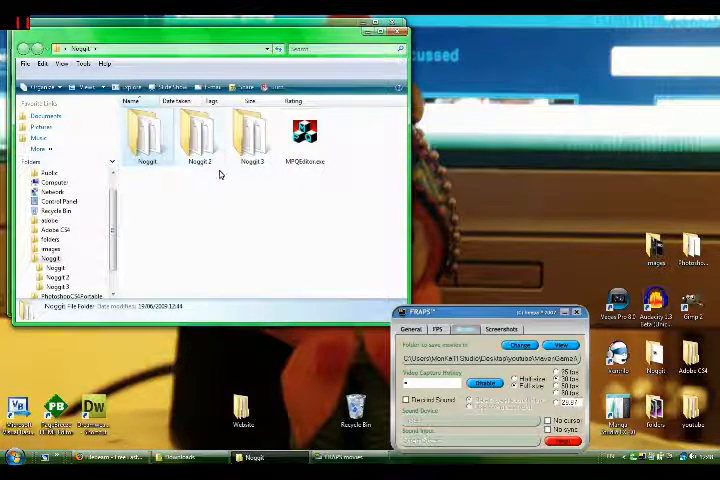
mouse_move(348, 162)
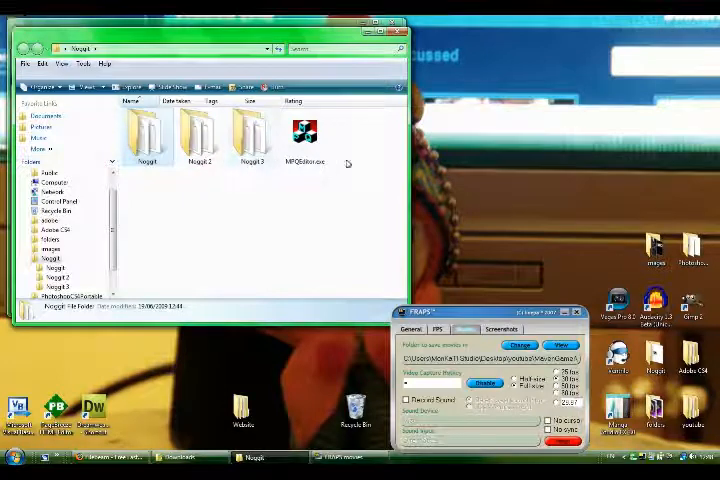
left_click(304, 136)
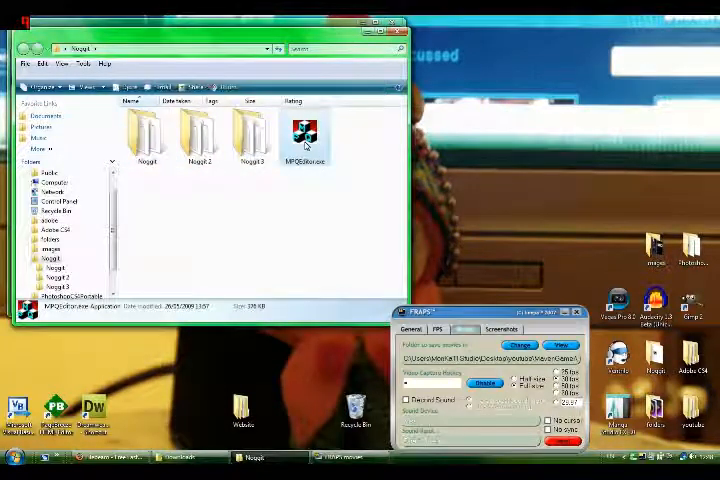
double_click(304, 130)
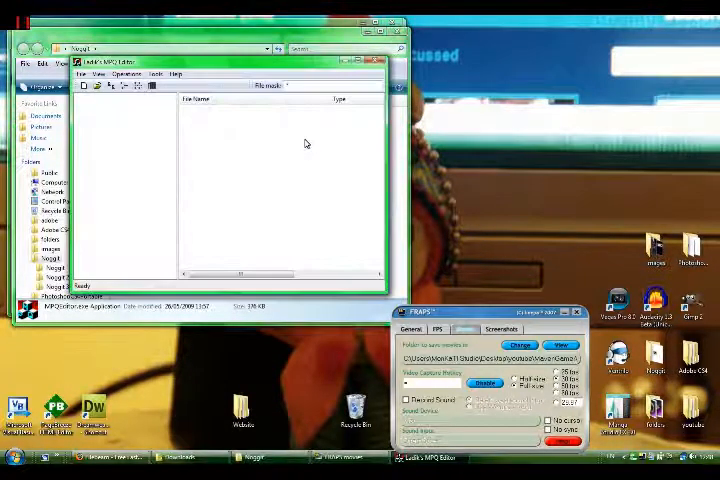